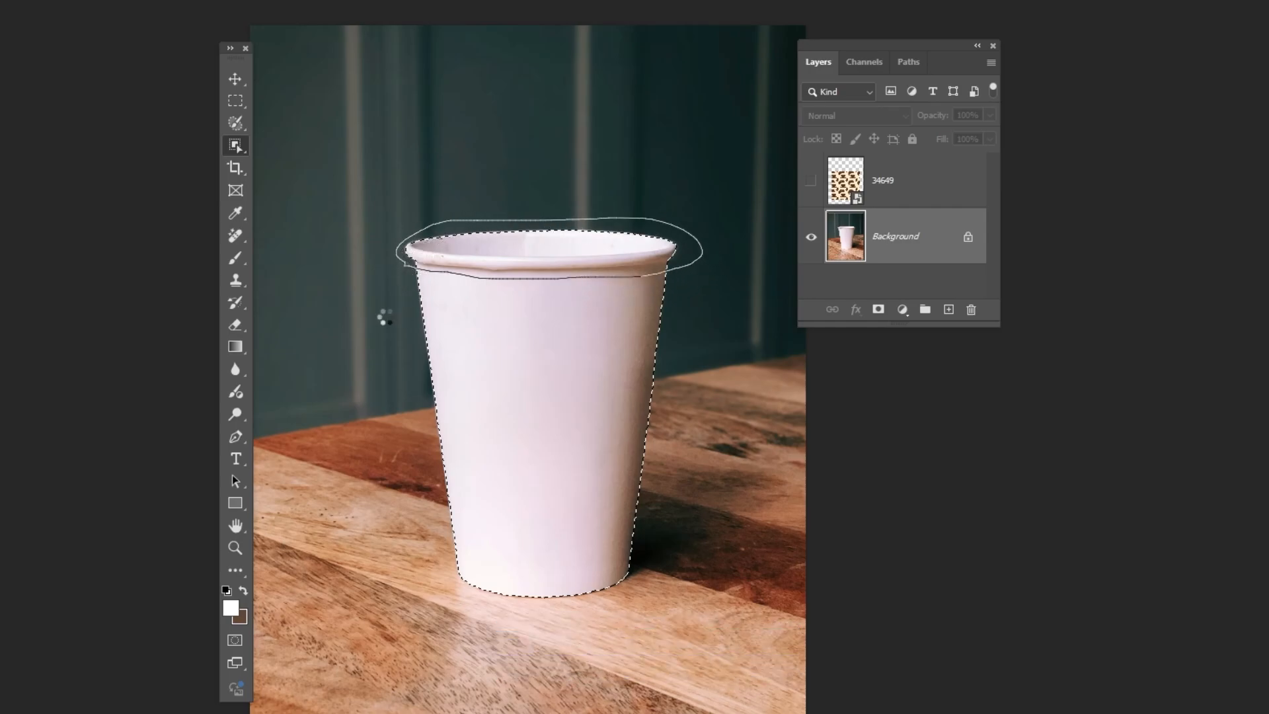
- Copy the selected cup, minus its rim, onto a new Layer 1 with Ctrl+J
key(ctrl+j)
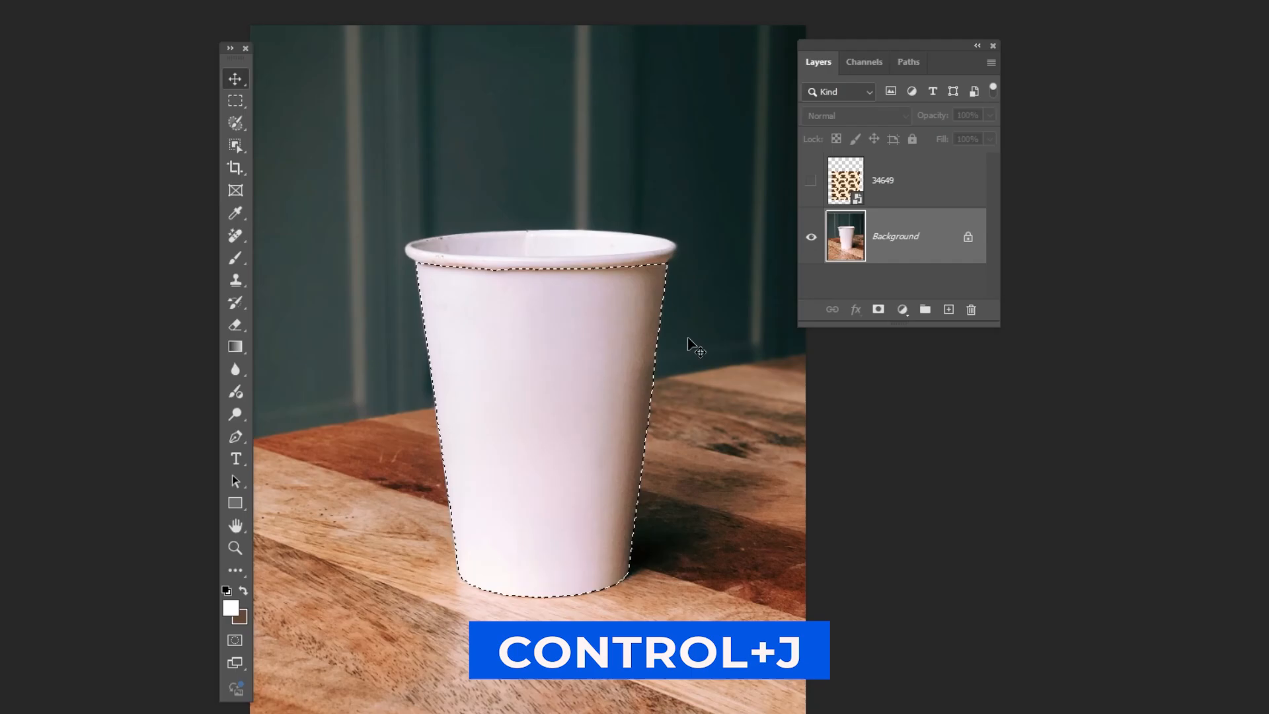
key(ctrl+j)
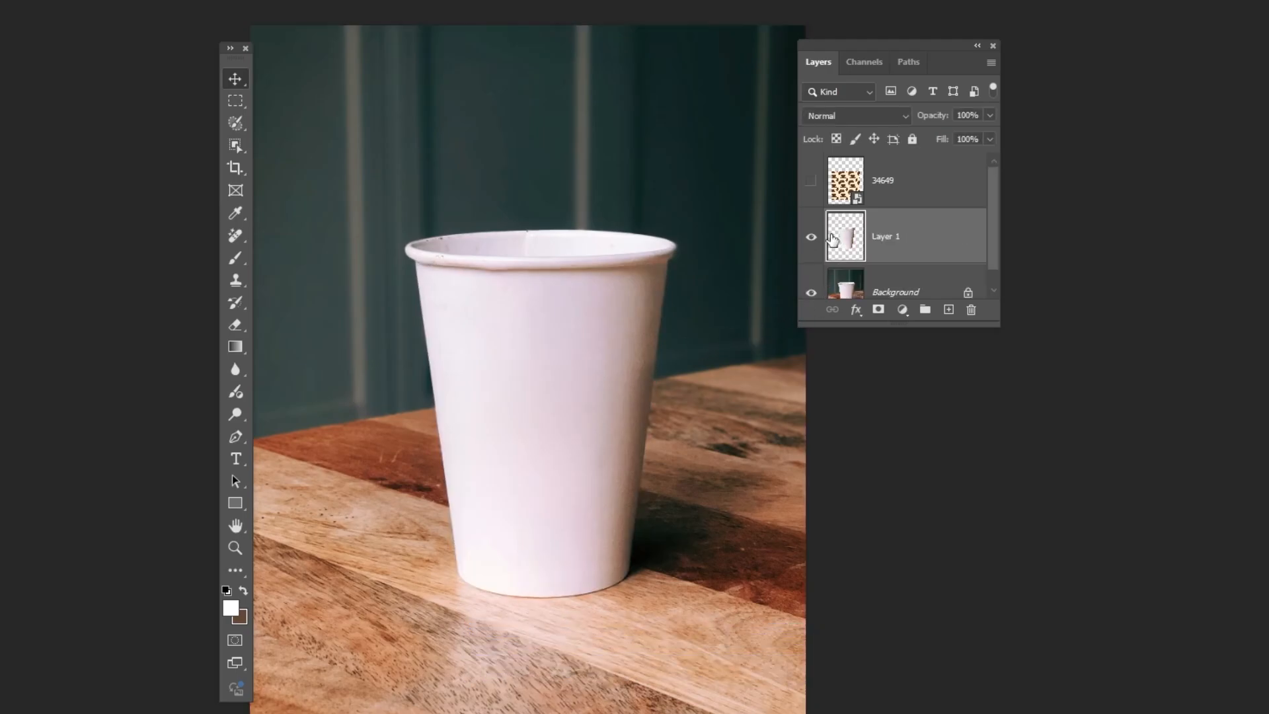
- Show the coffee-and-croissant pattern layer and warp it with the Cylinder preset
click(810, 180)
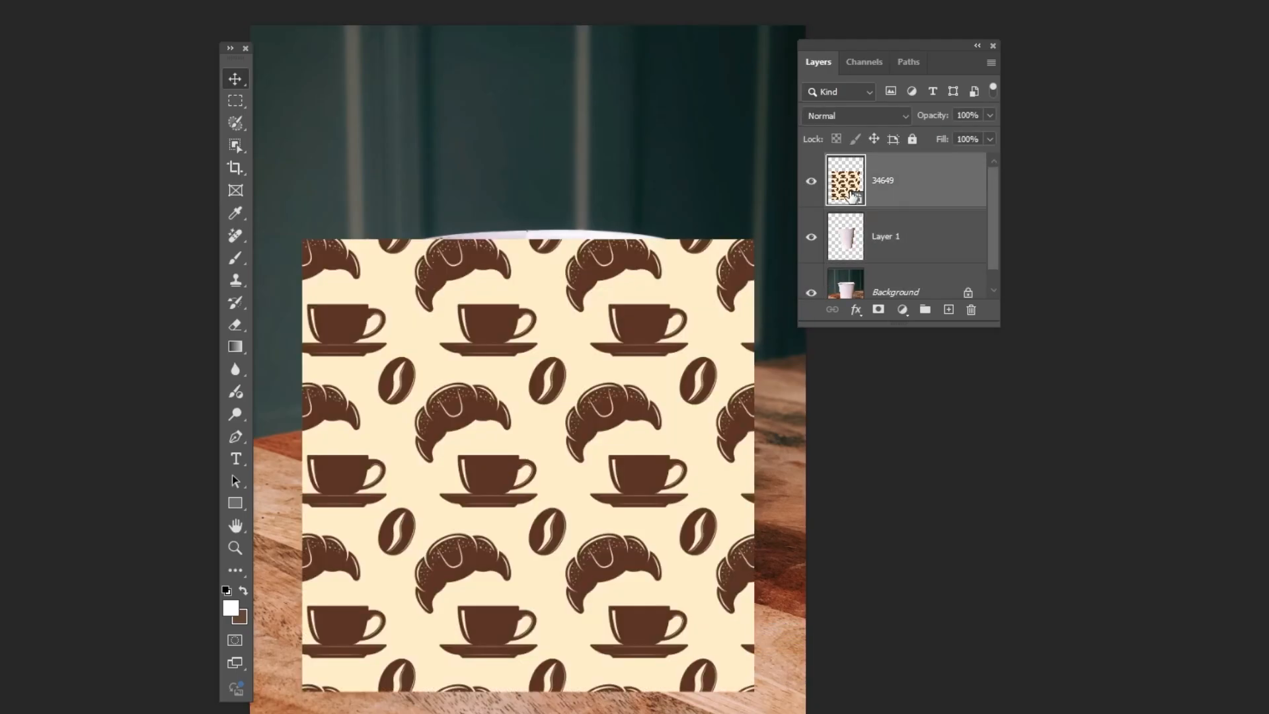
key(ctrl+t)
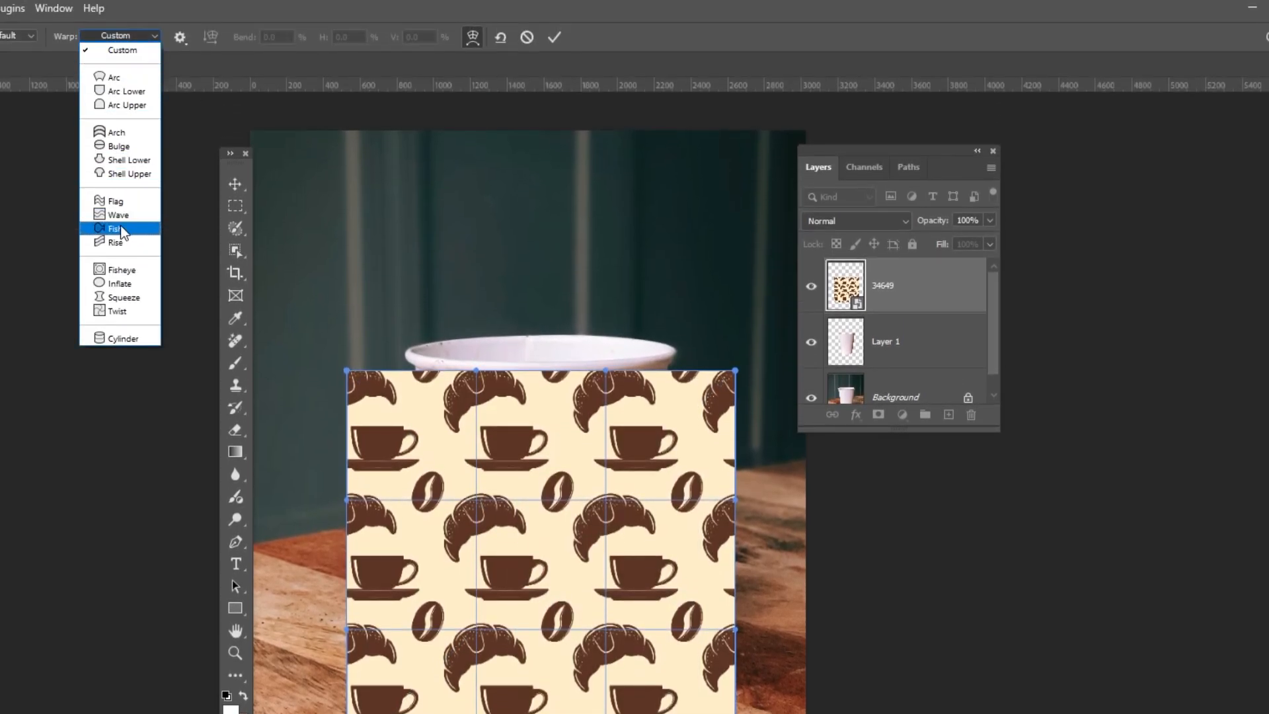
click(114, 228)
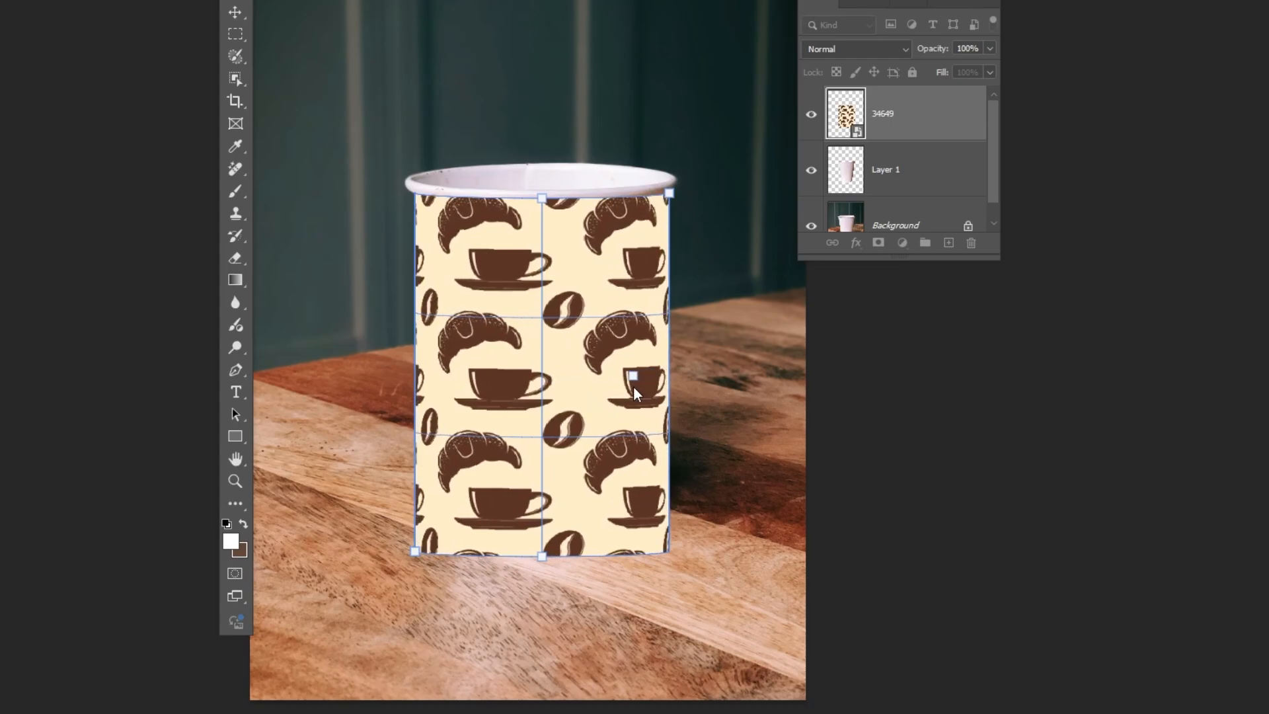
- Apply a Perspective transform narrowing the pattern's bottom, then commit it
right_click(634, 389)
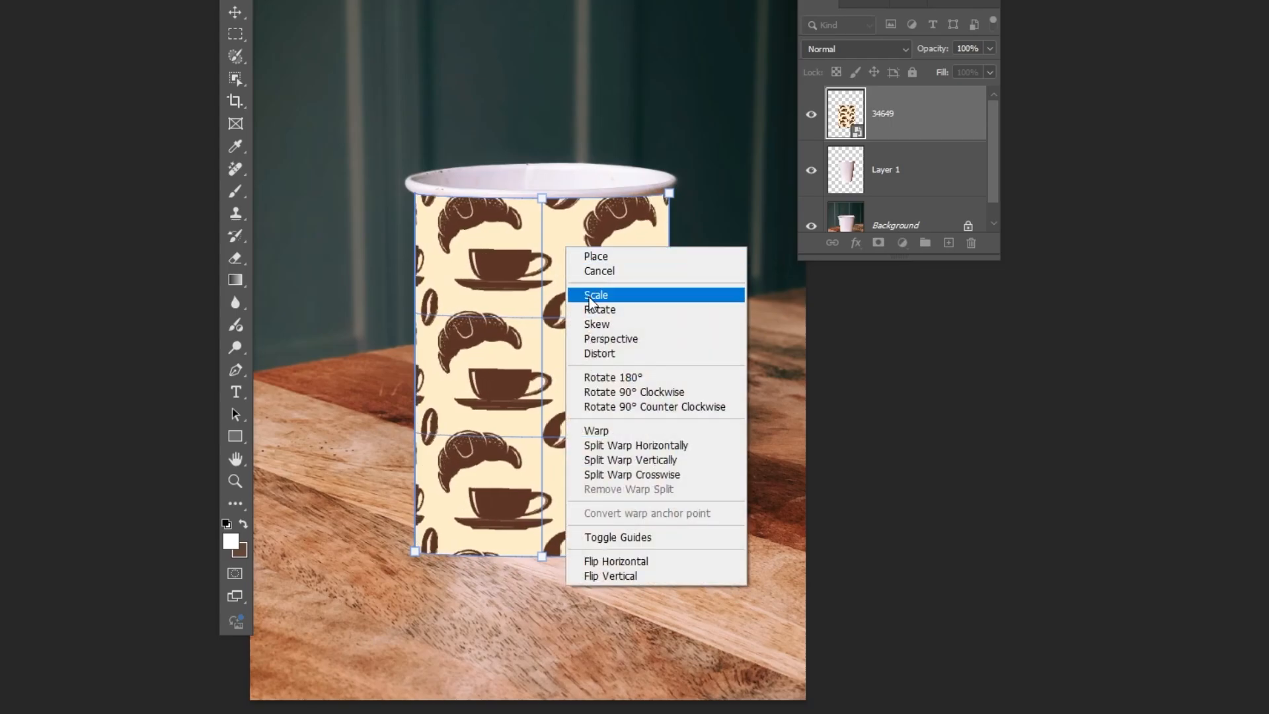
click(596, 295)
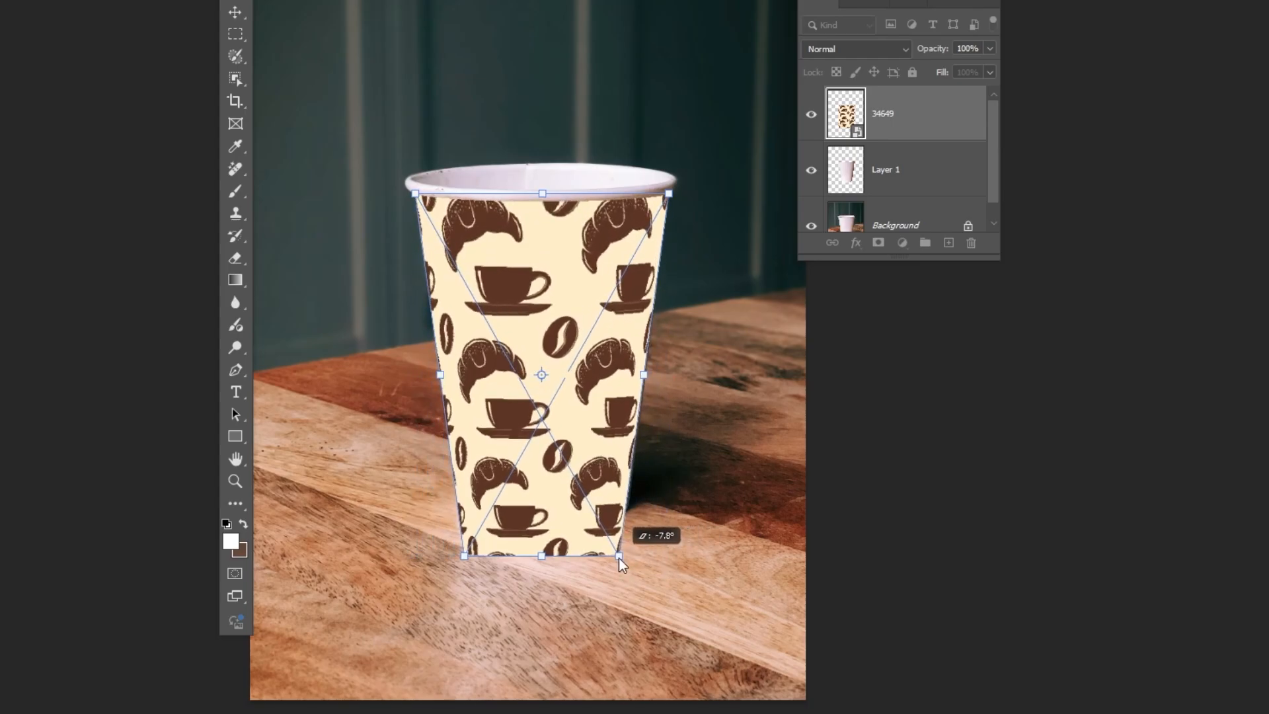
key(Return)
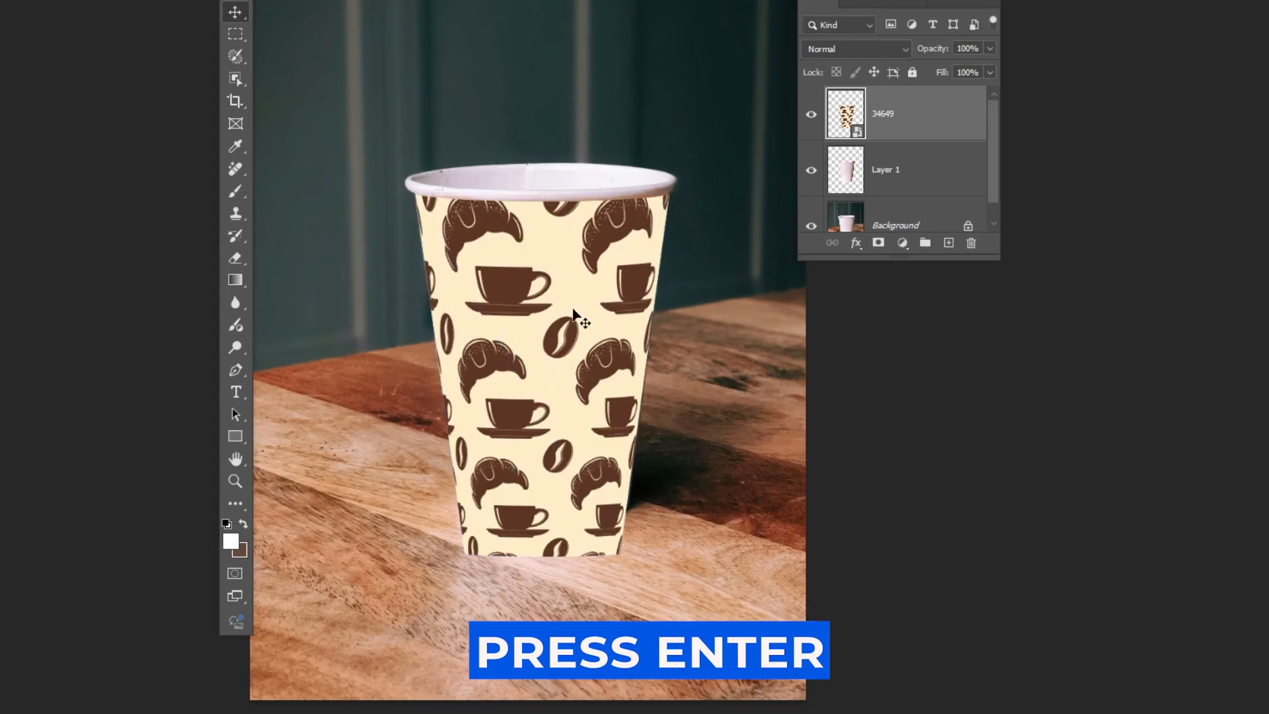
- Clip the pattern layer to the cup layer and set its blend mode to Multiply
right_click(845, 113)
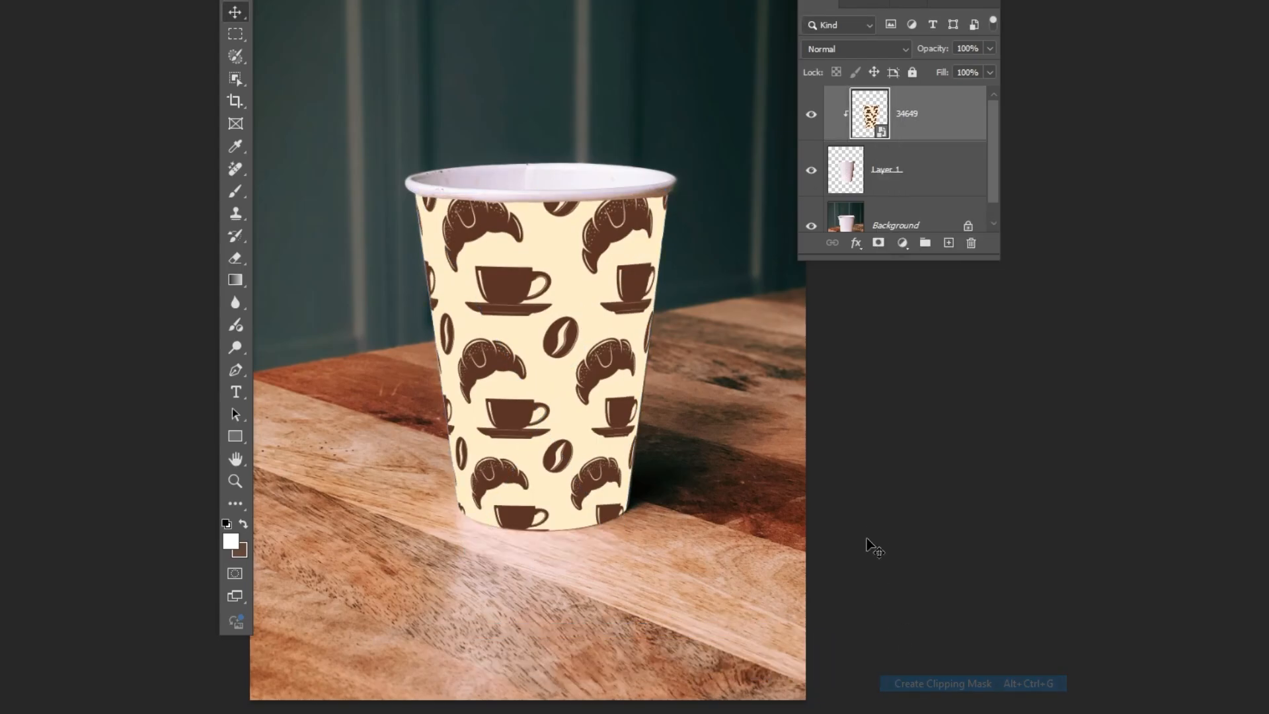
click(855, 48)
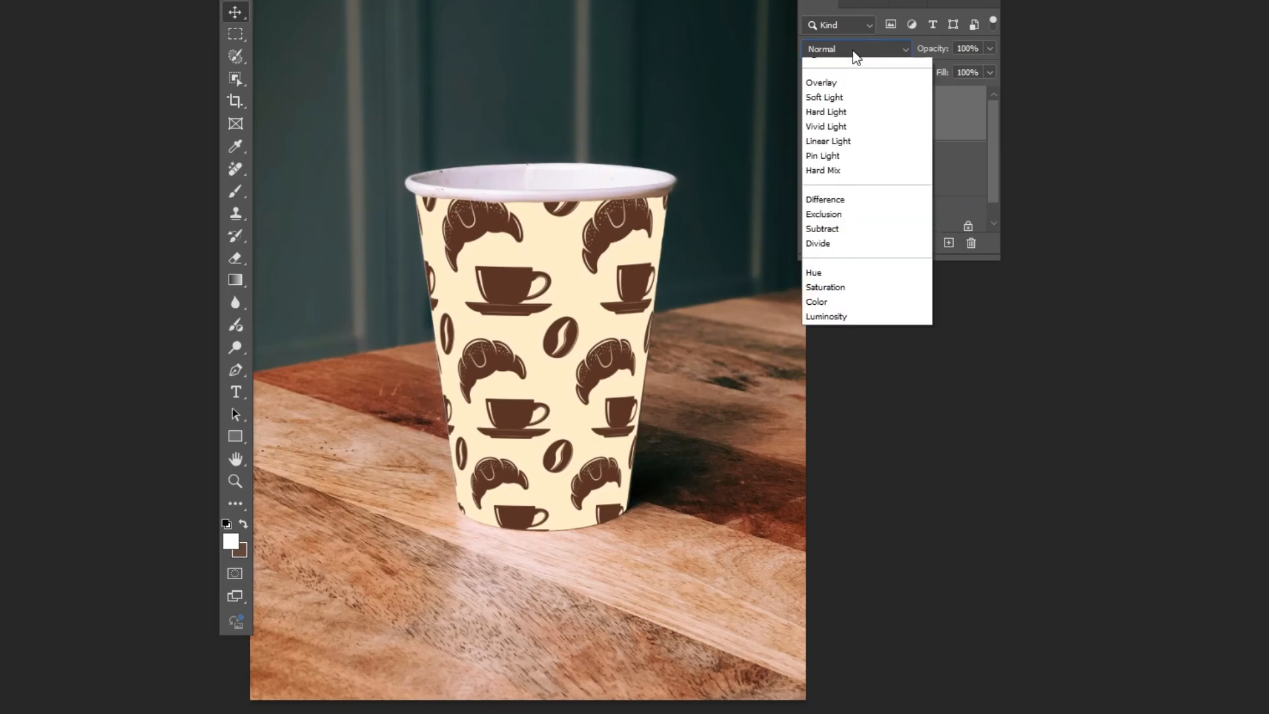
click(822, 65)
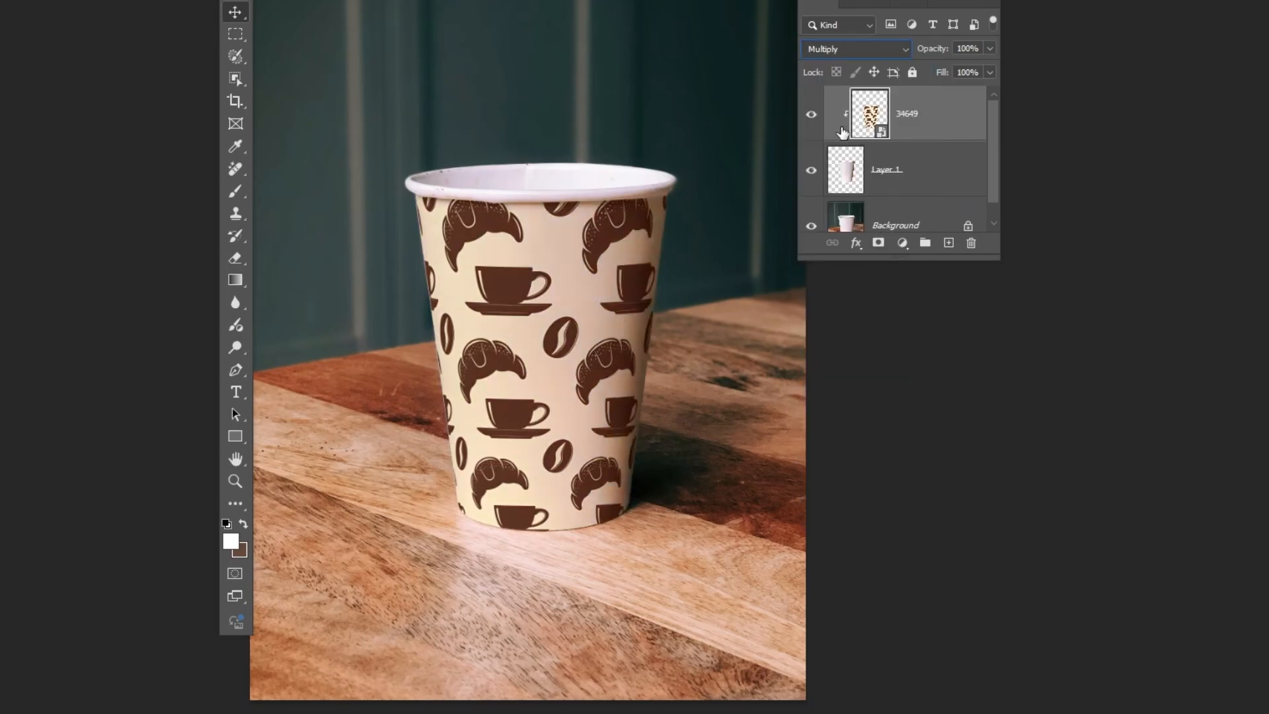
- Set the pattern's Blending Options Underlying Layer white slider to 235 and confirm
right_click(869, 112)
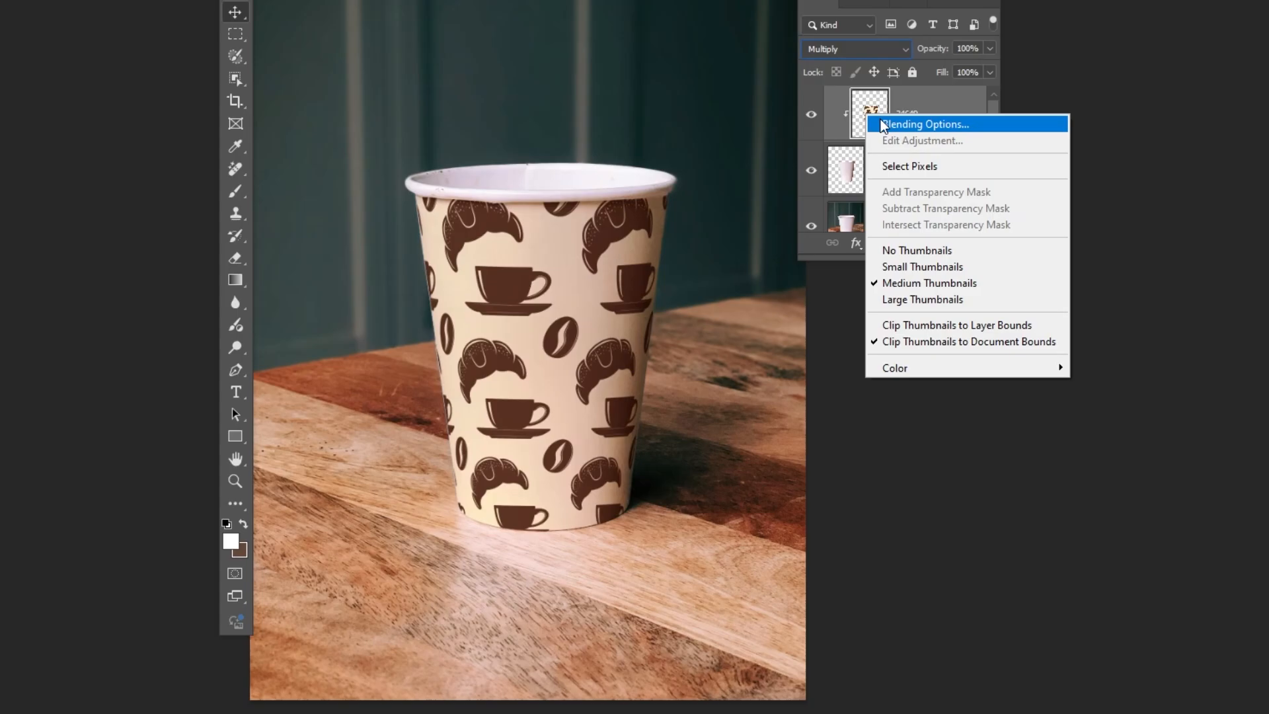
click(924, 123)
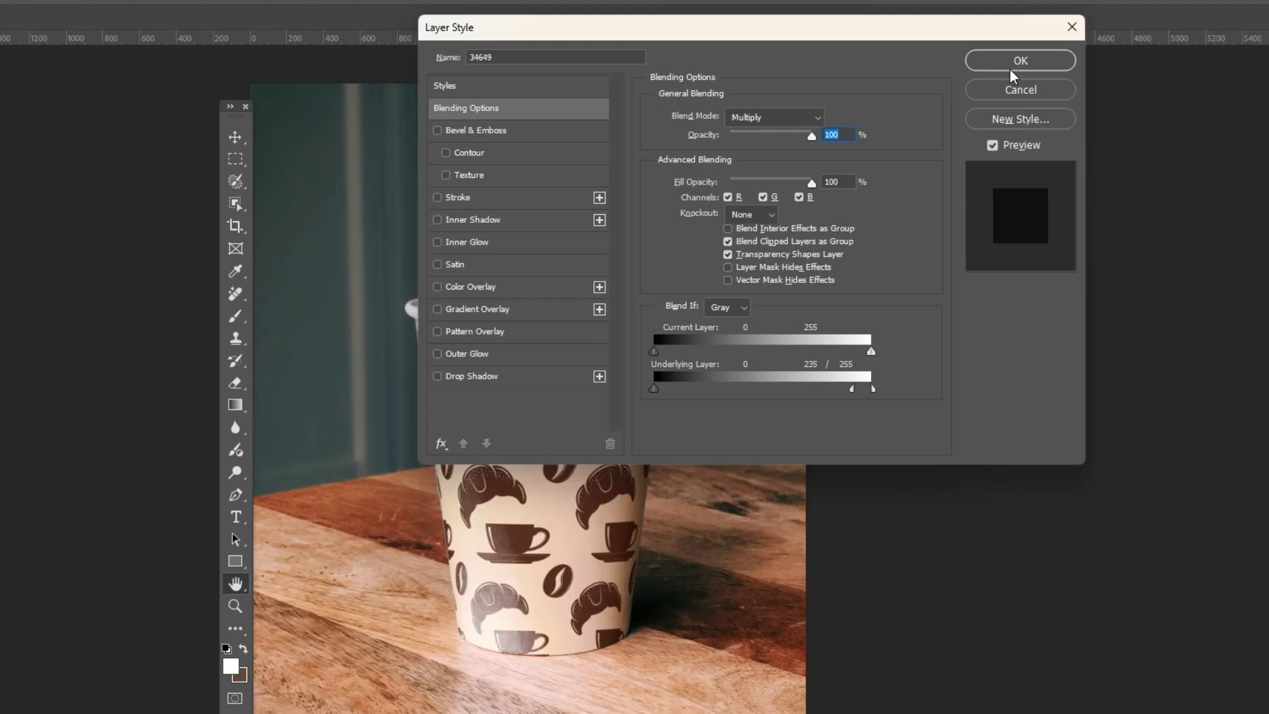
click(1019, 60)
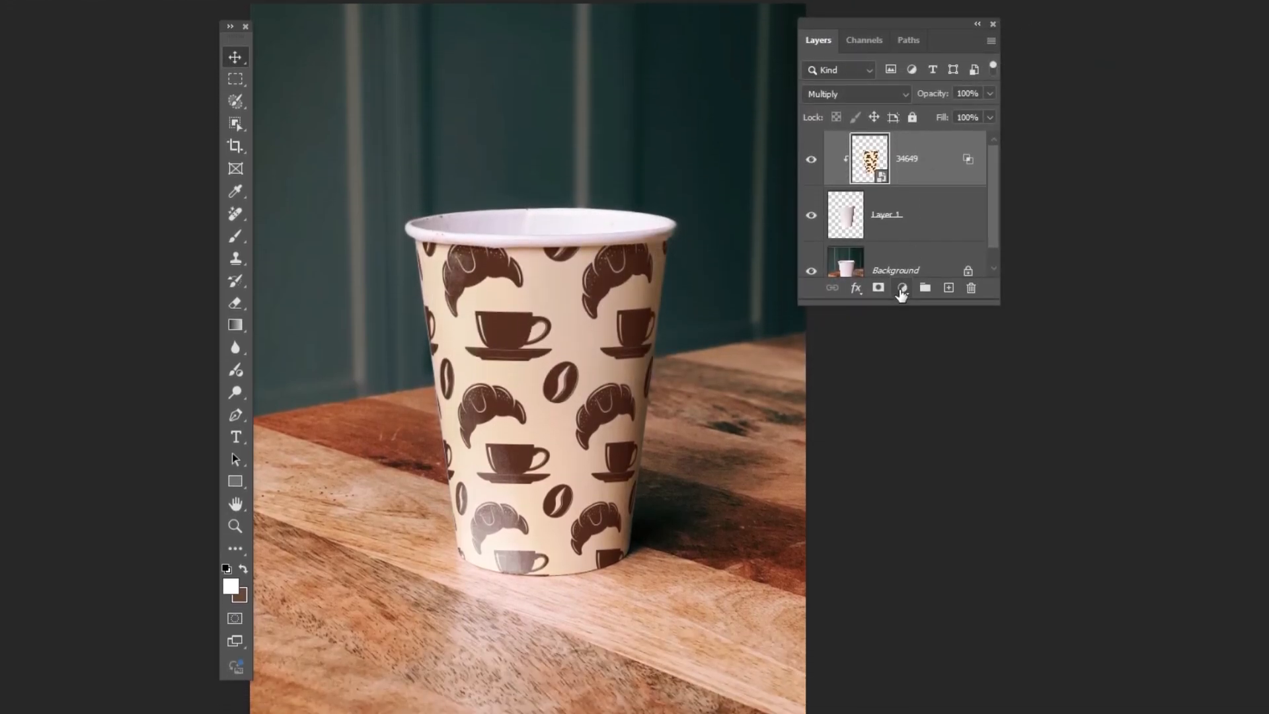
- Add a clipped Levels adjustment (18, 0.88, 255) to the pattern, then select Background
click(898, 287)
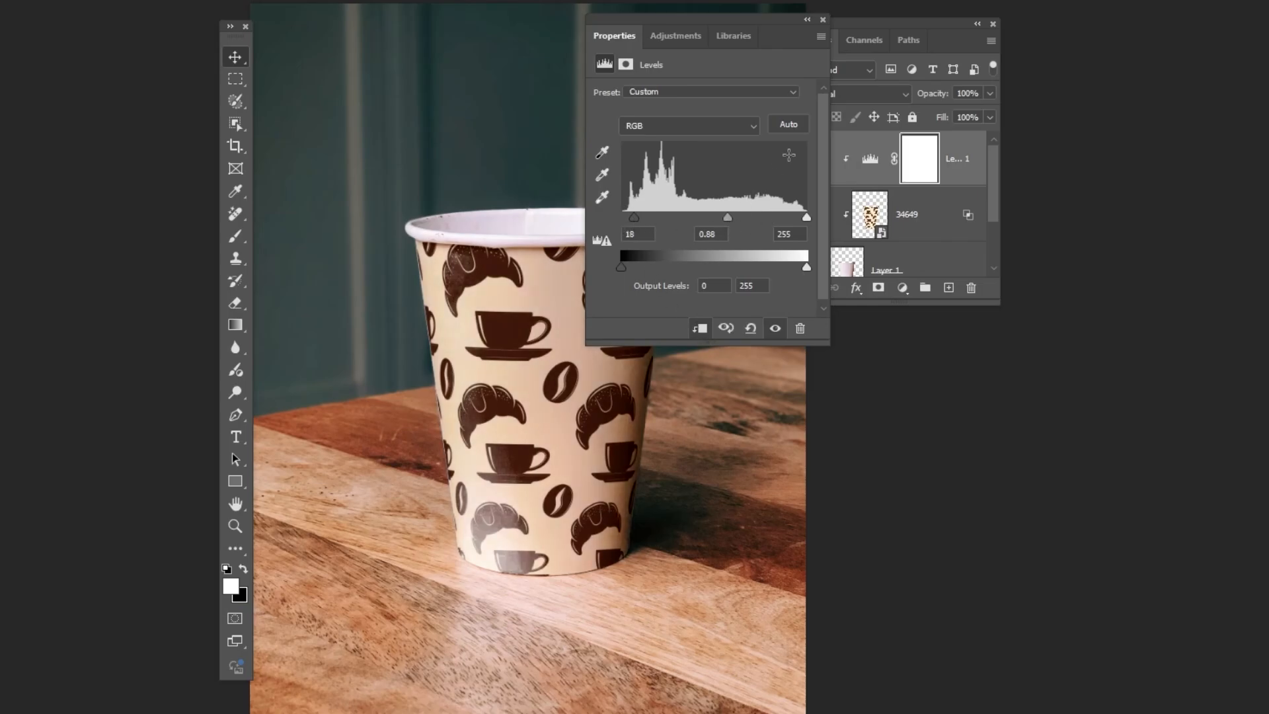
click(822, 19)
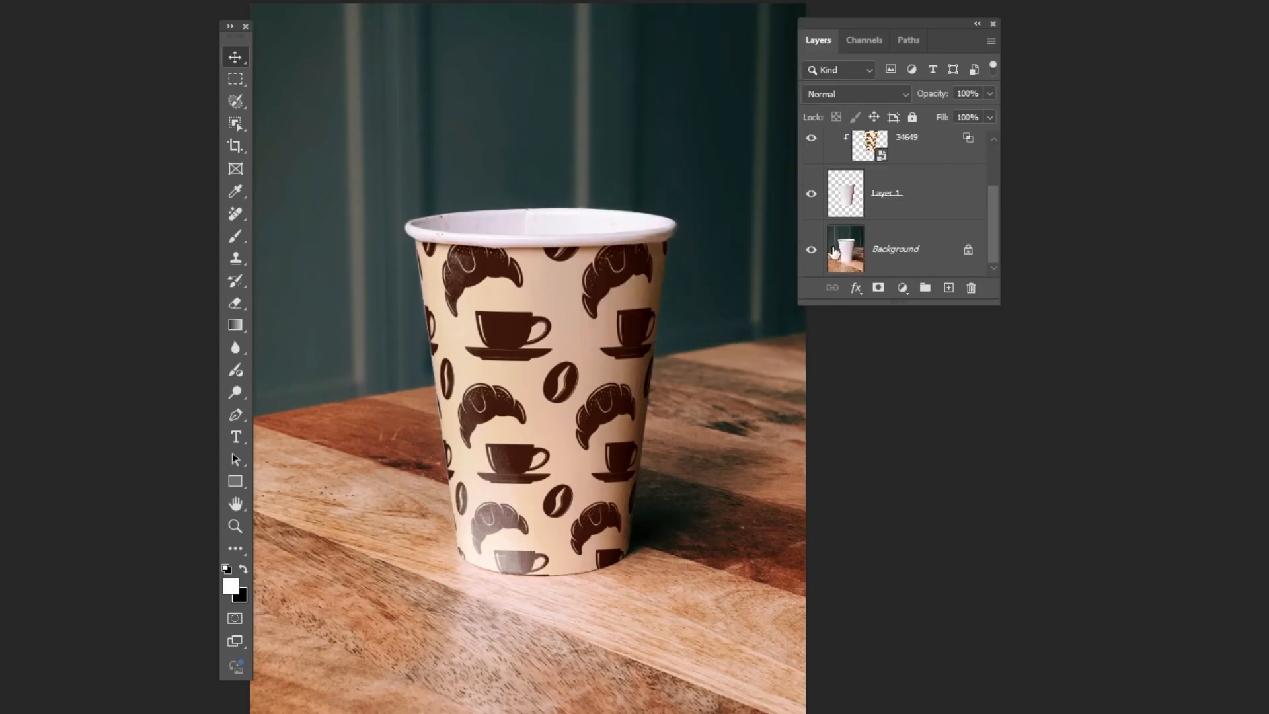